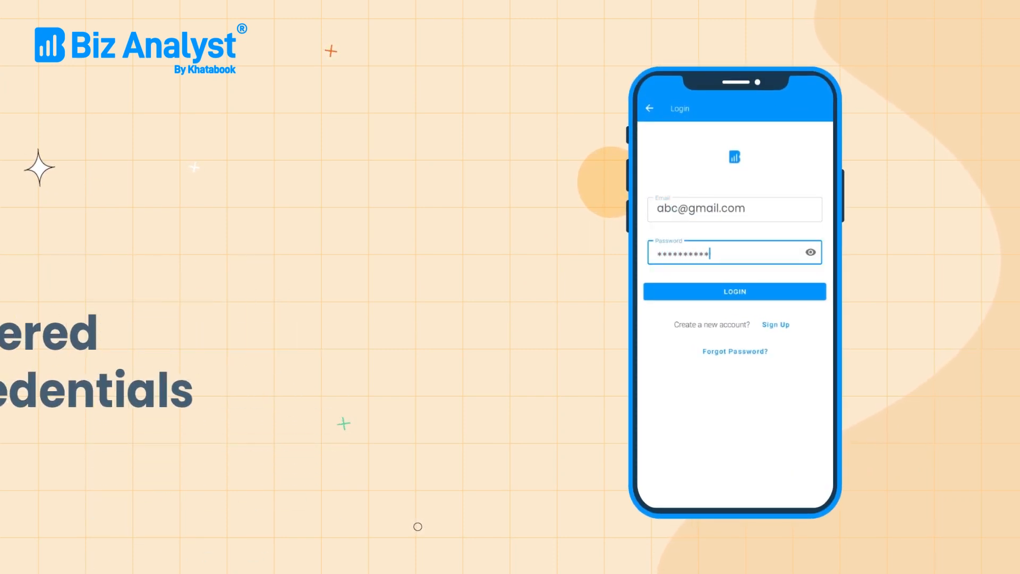
# - Log in to the Biz Analyst account with the registered email and password
pyautogui.click(734, 291)
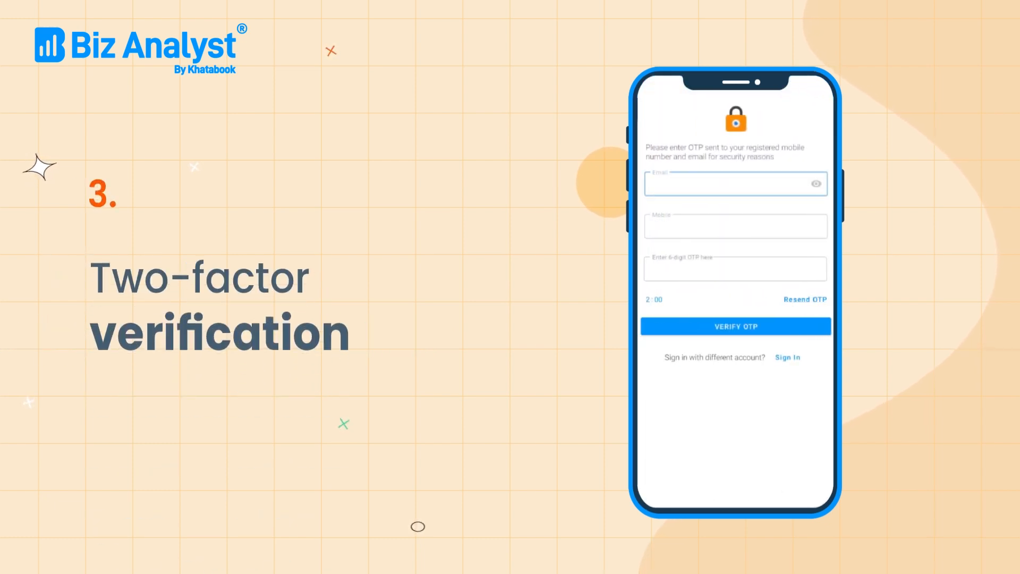
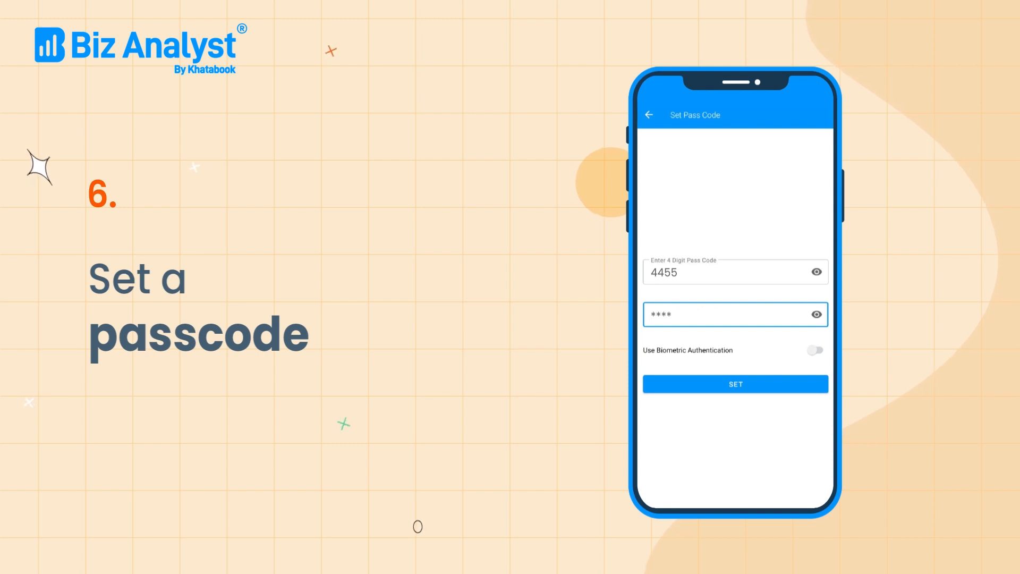